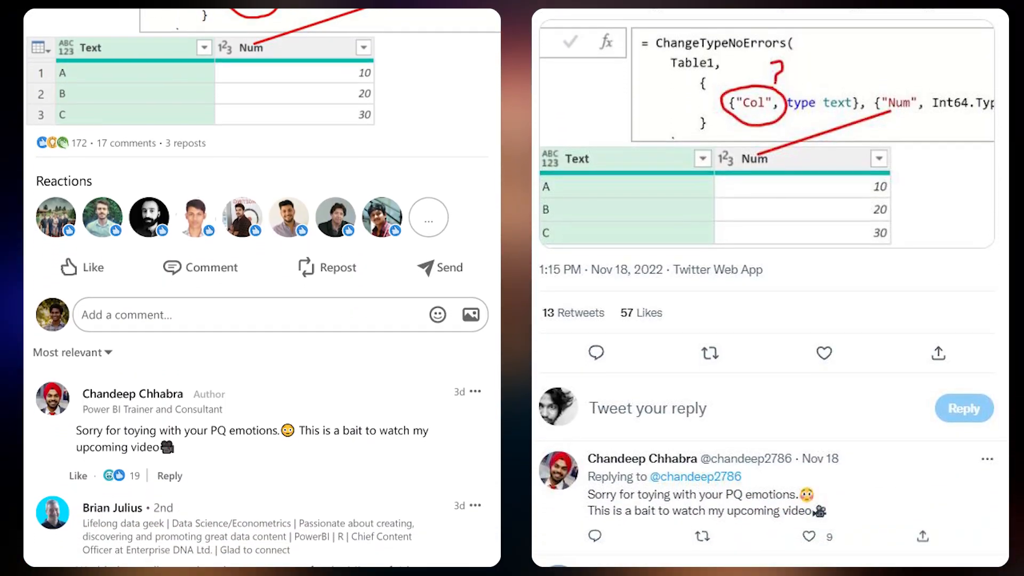
Remove Col B right after the Demo query's Source step so the Changed Type step breaks.
scroll("down", 3)
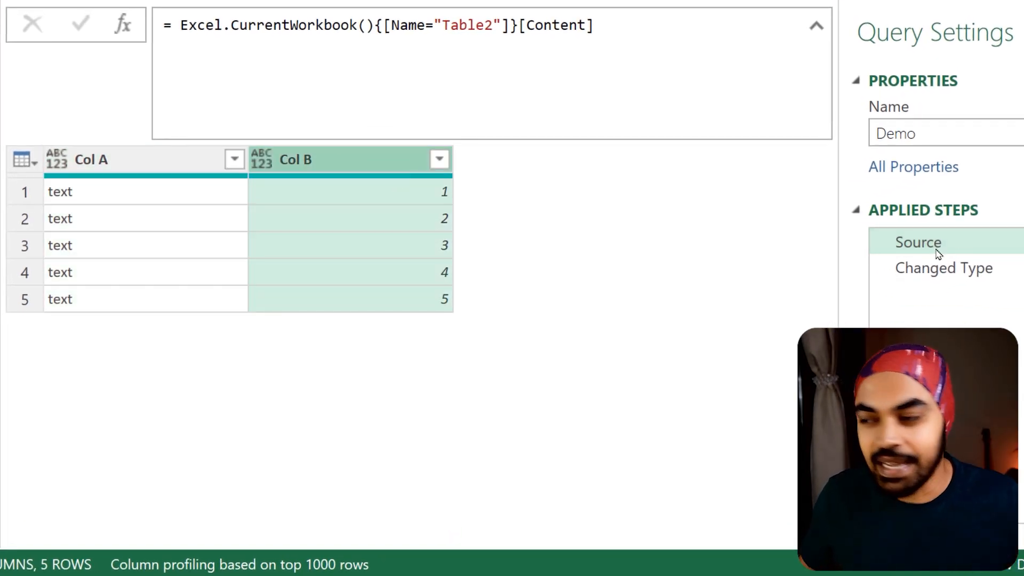
left_click(944, 268)
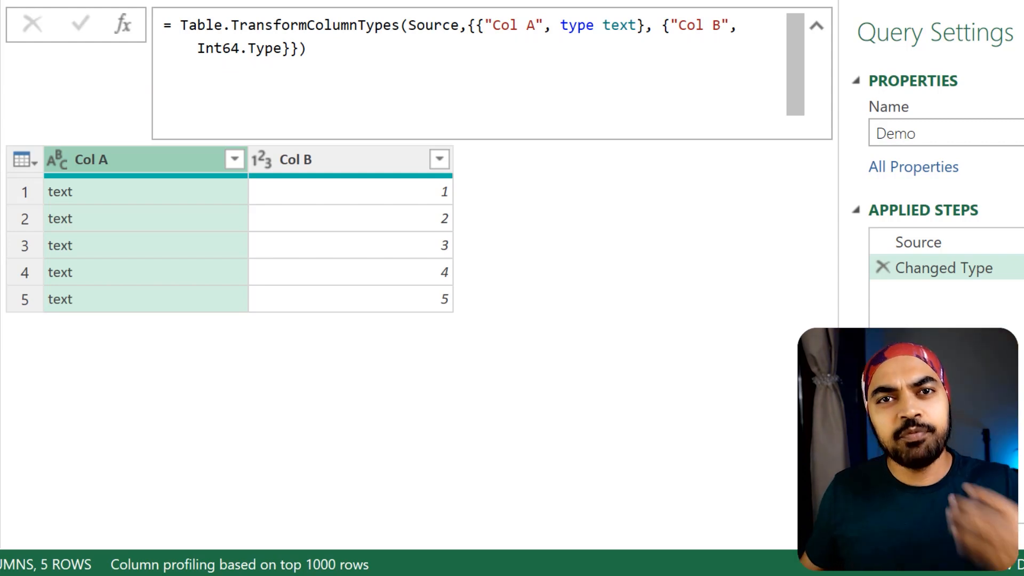
left_click(919, 242)
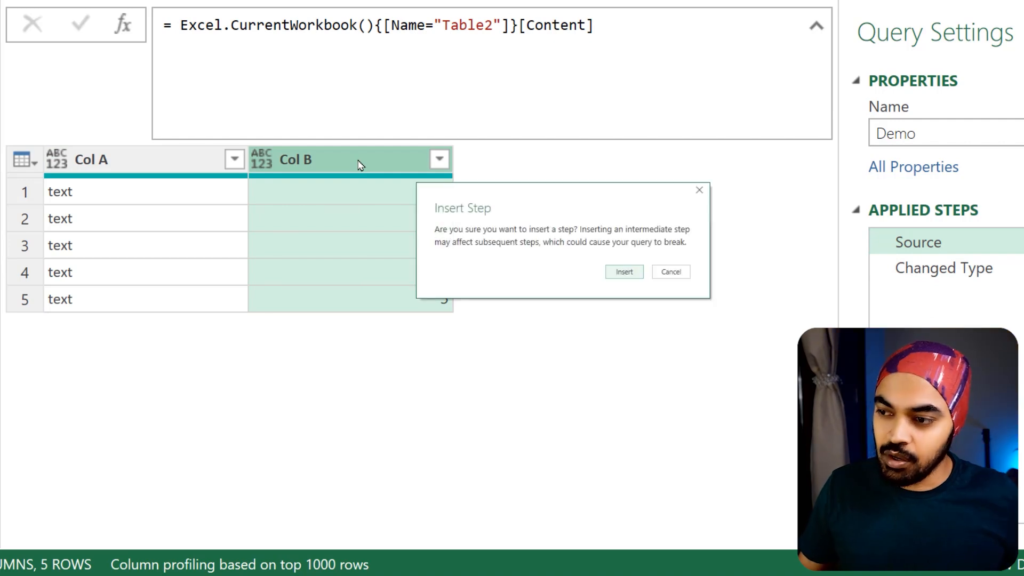
left_click(622, 272)
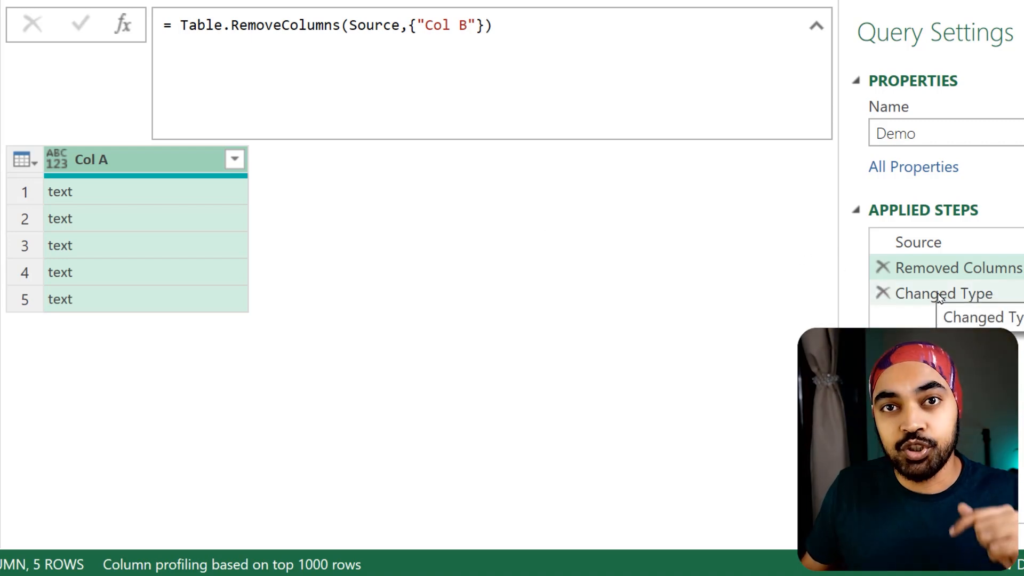
left_click(950, 292)
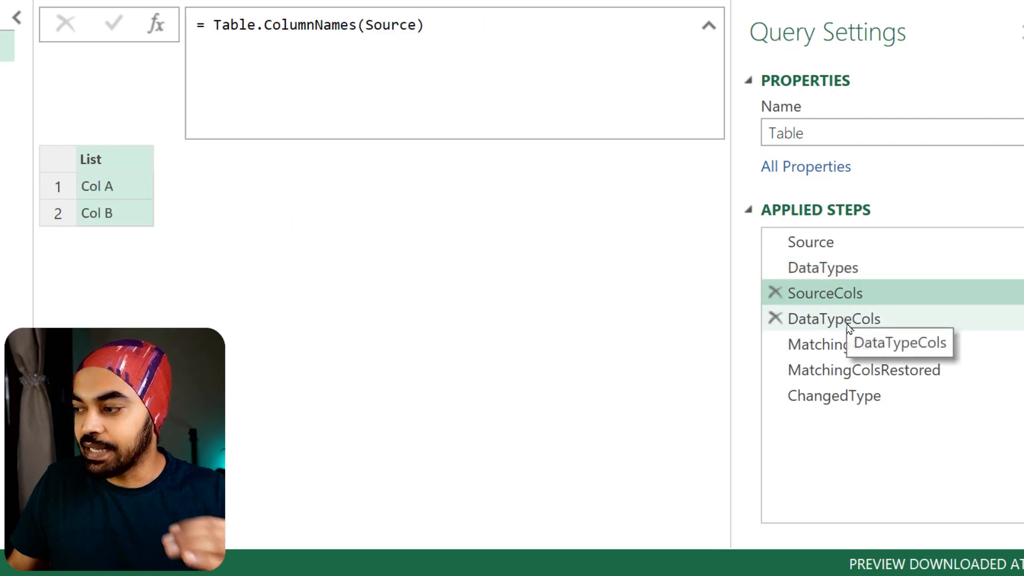
Inspect the Table query's DataTypeCols step listing column names taken from the data types.
left_click(834, 394)
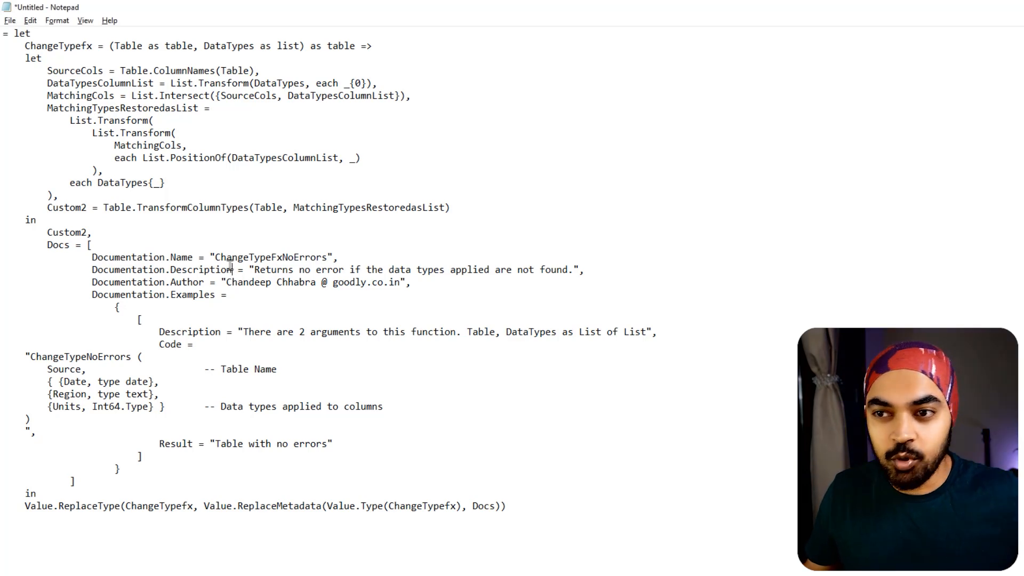
Select and copy the entire documented ChangeTypeFxNoErrors function code in Notepad.
key("ctrl+a")
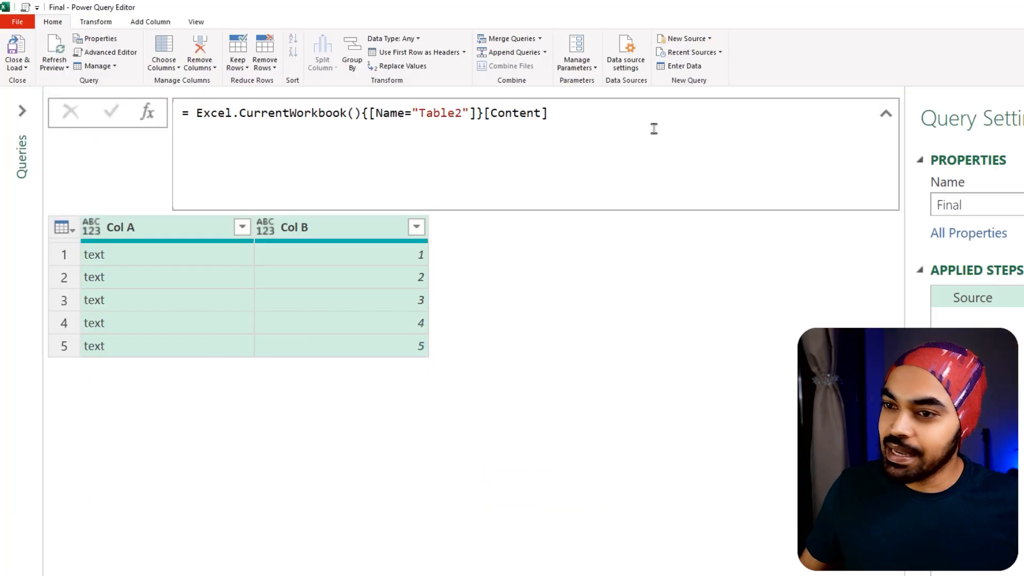
mouse_move(21, 109)
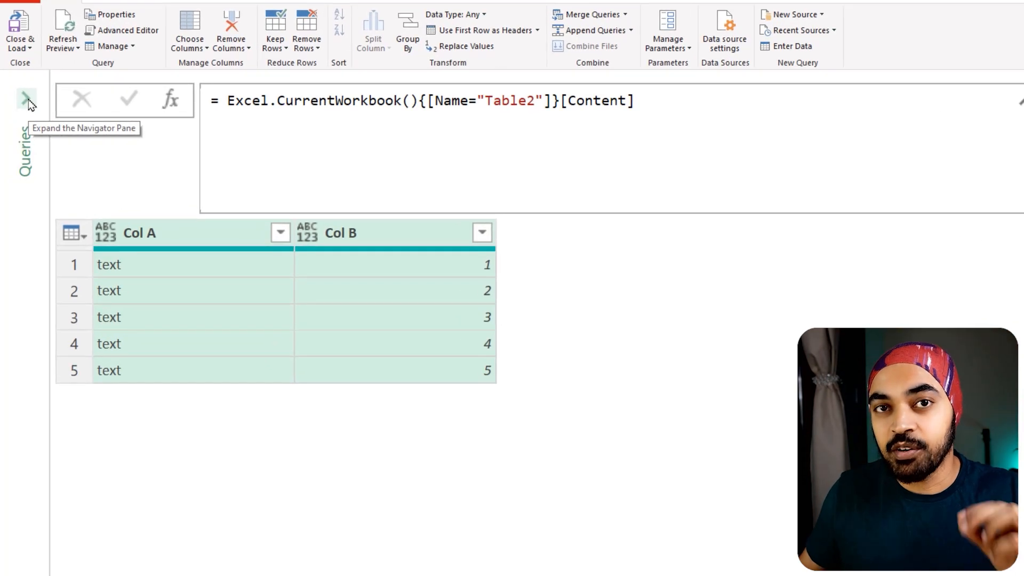
Create a blank query holding the pasted function code and rename it ChangeTypeNoErrors.
left_click(28, 99)
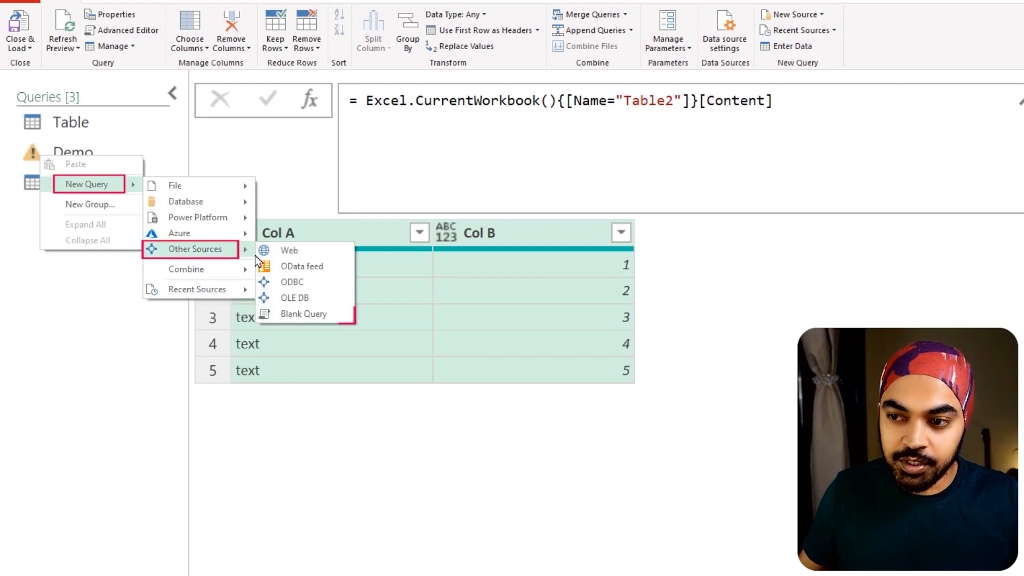
left_click(303, 313)
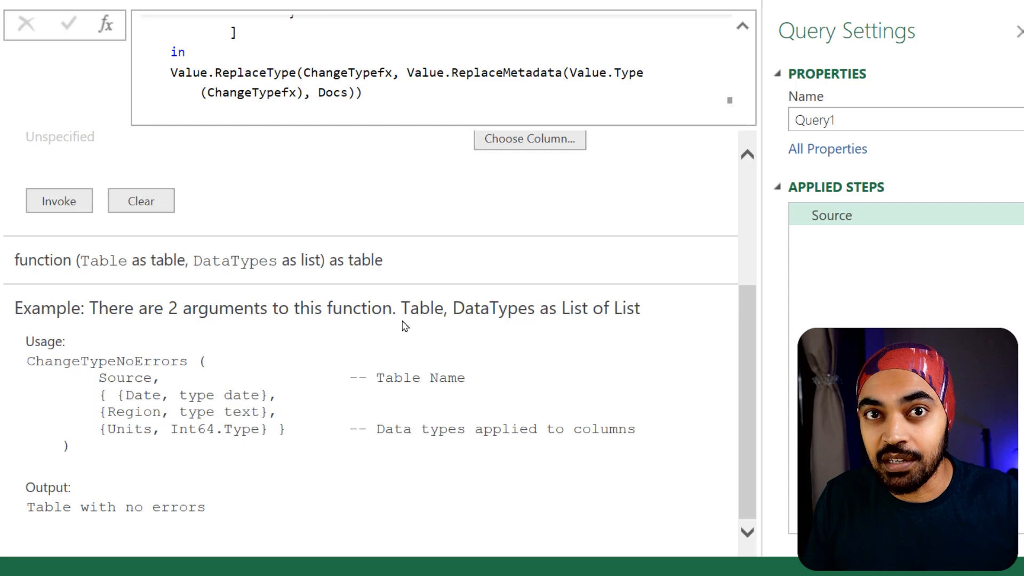
left_click(849, 120)
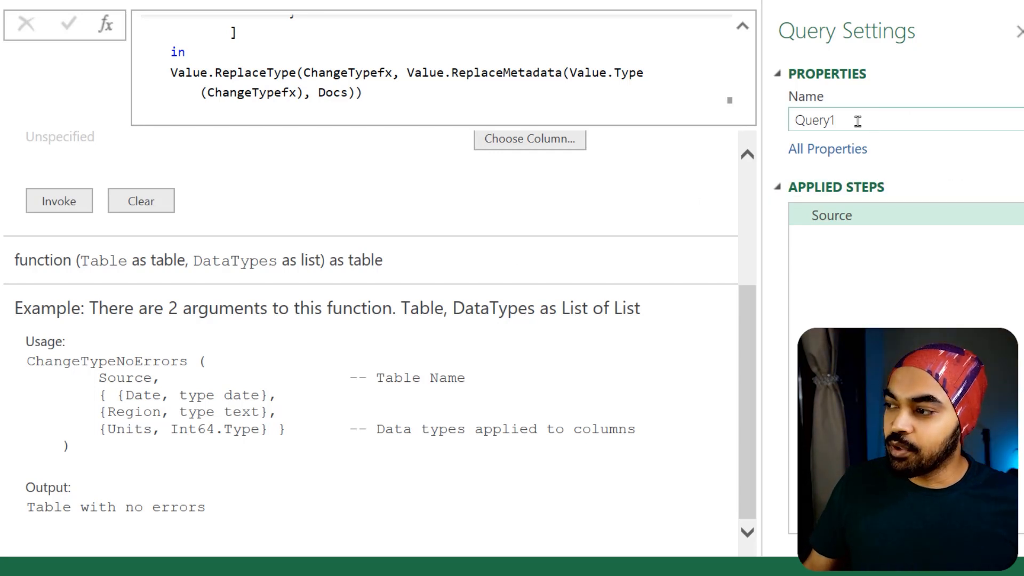
double_click(813, 120)
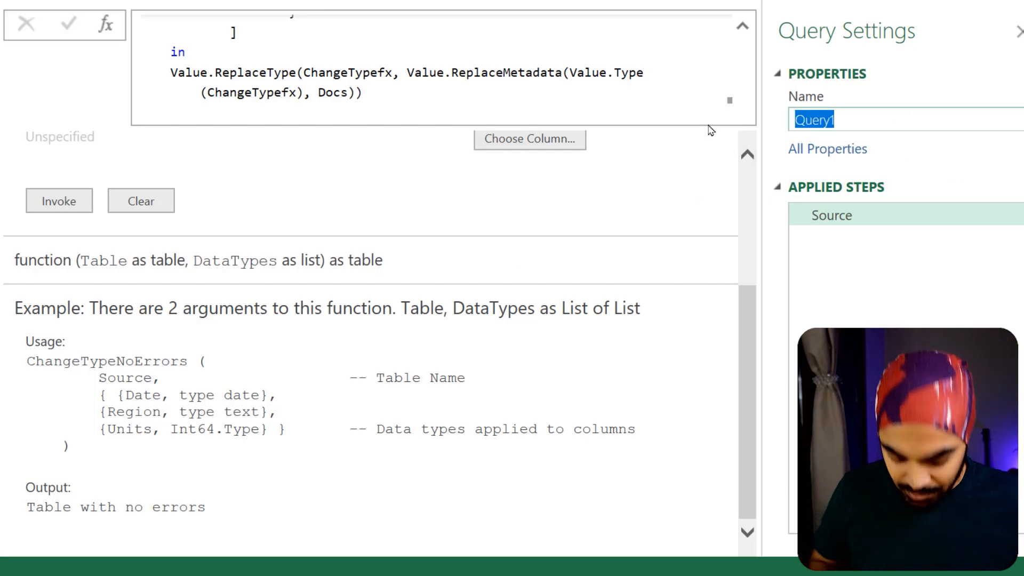
type("ChangeTypeN")
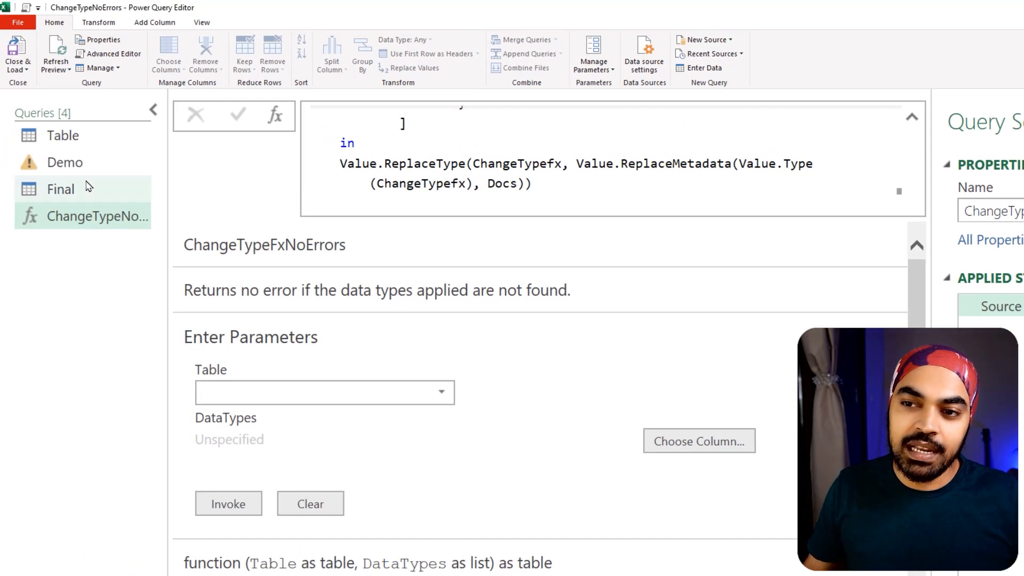
Detect data types for Col A and Col B in Final, swapping in ChangeTypeNoErrors for Table.TransformColumnTypes.
left_click(61, 189)
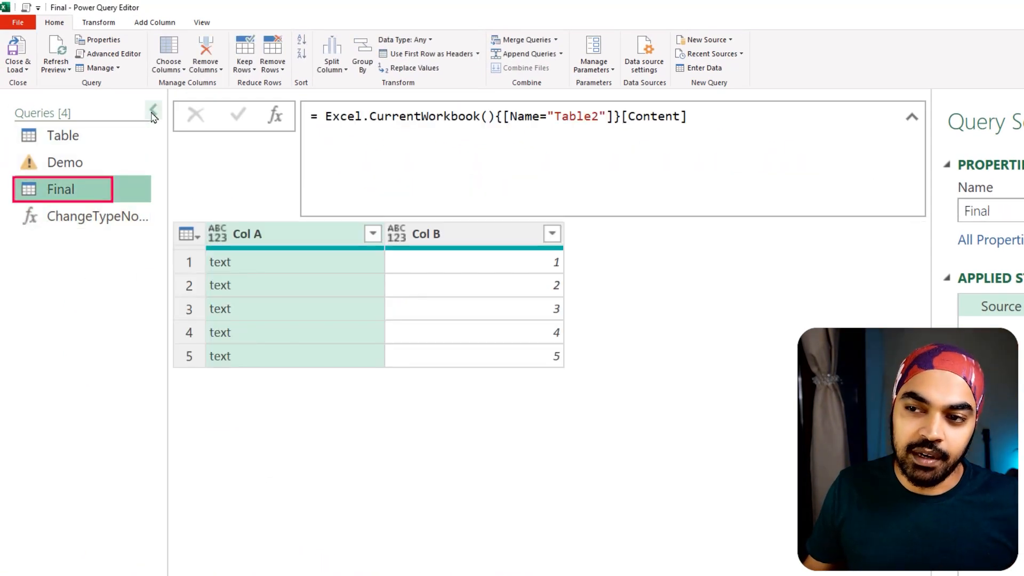
left_click(152, 112)
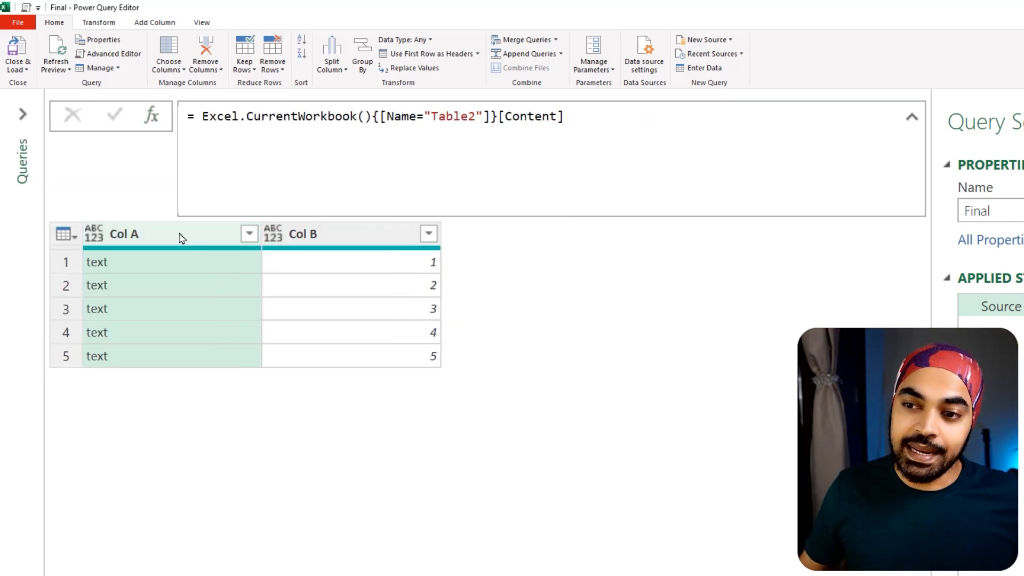
left_click(301, 233)
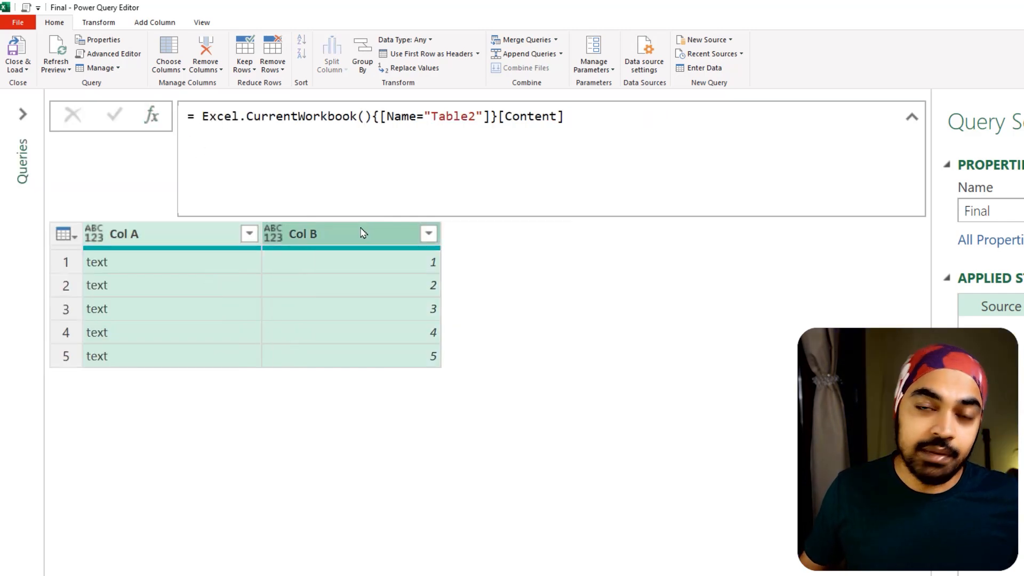
left_click(123, 27)
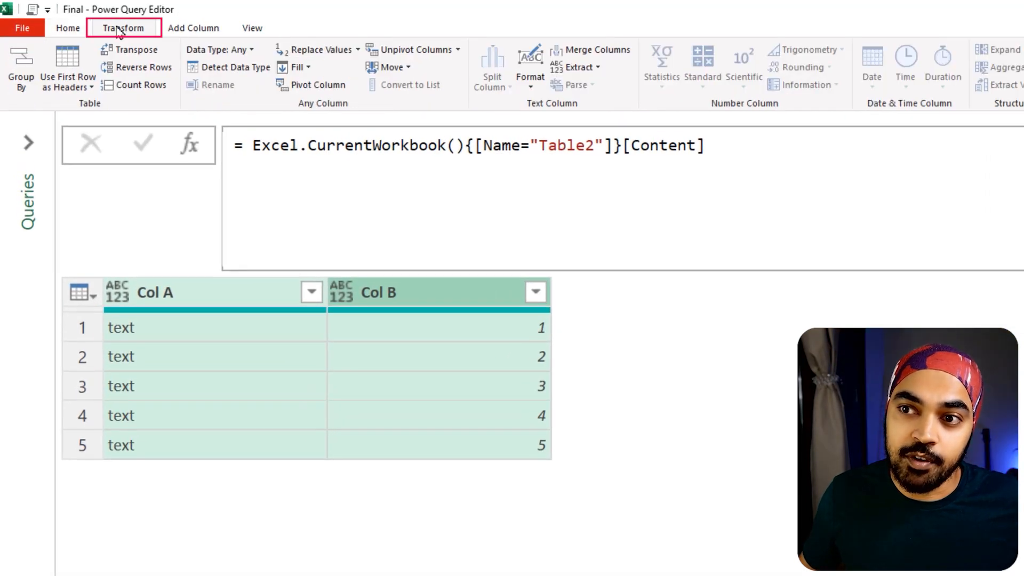
left_click(232, 66)
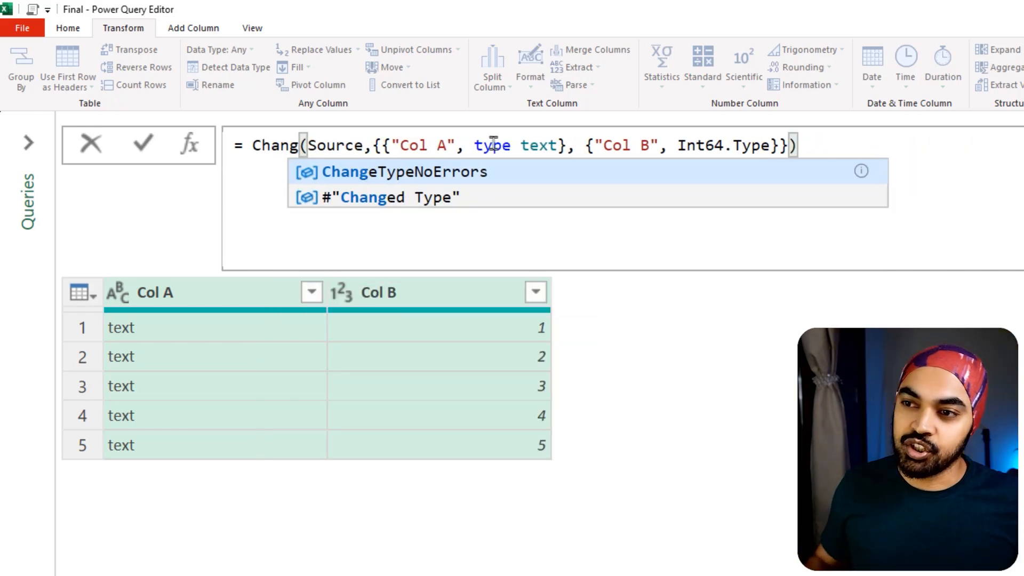
left_click(403, 171)
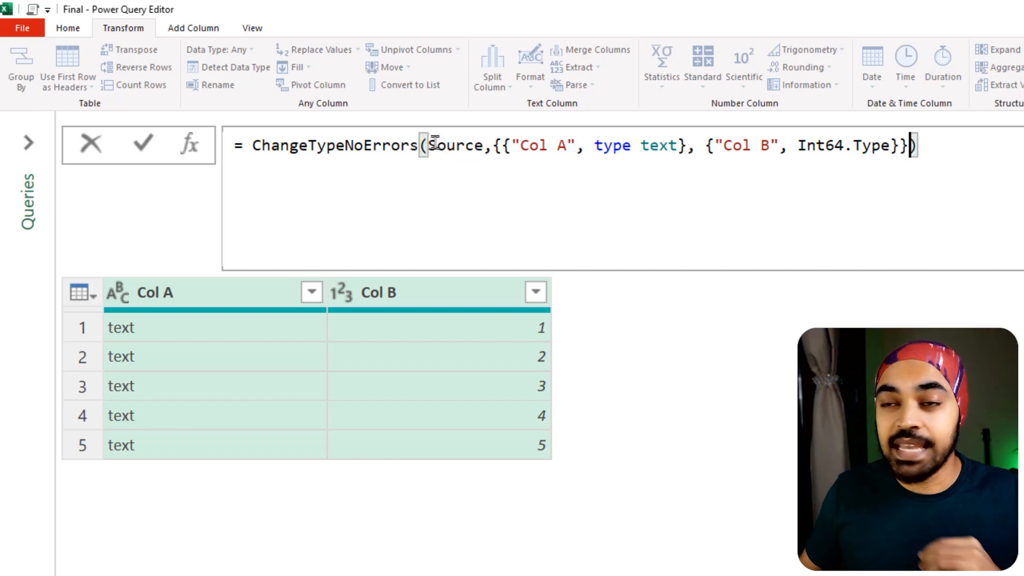
mouse_move(458, 145)
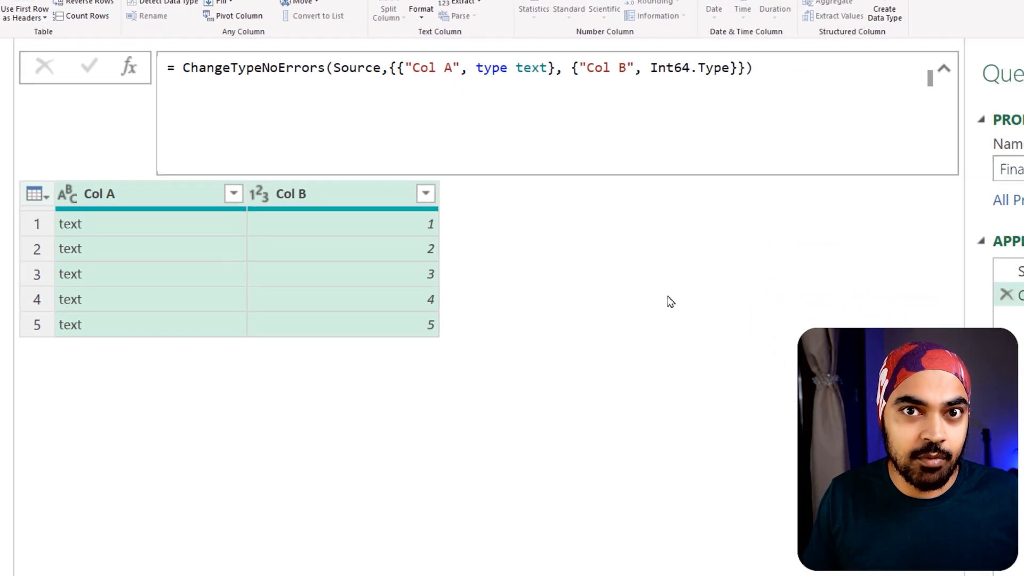
Drop Col B after Source in Final and confirm the ChangeTypeNoErrors step still types Col A as text.
left_click(935, 217)
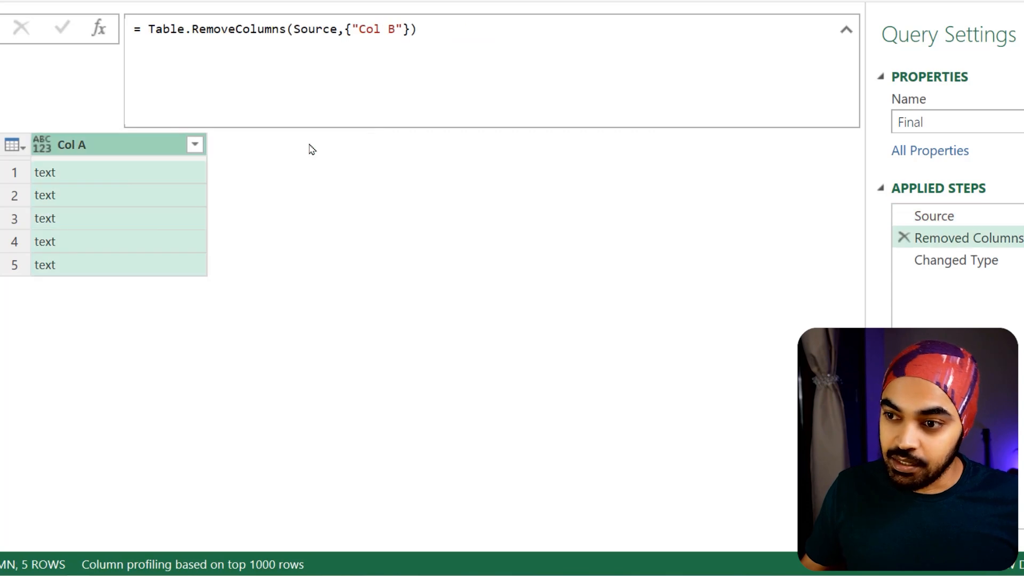
mouse_move(276, 167)
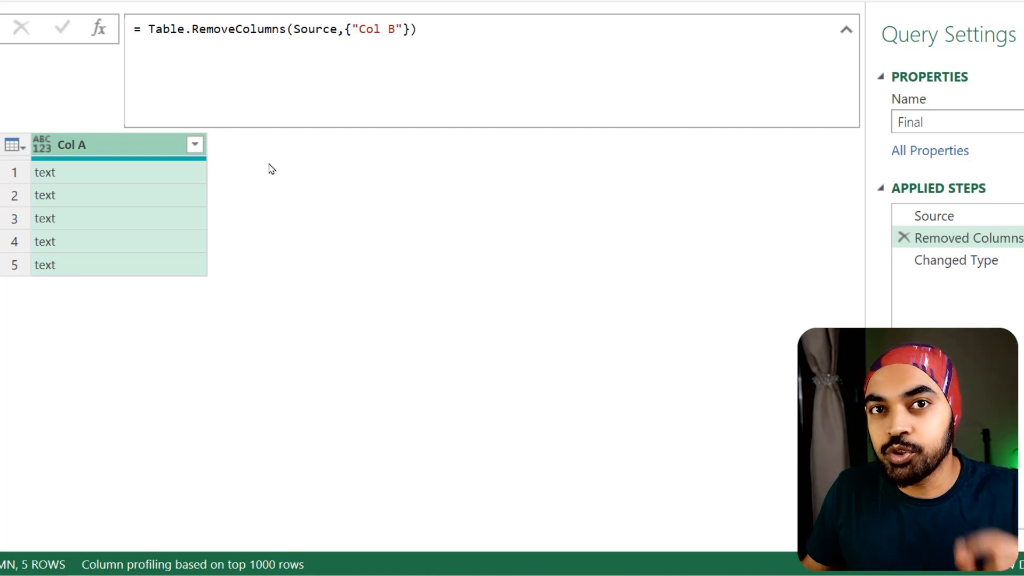
left_click(955, 259)
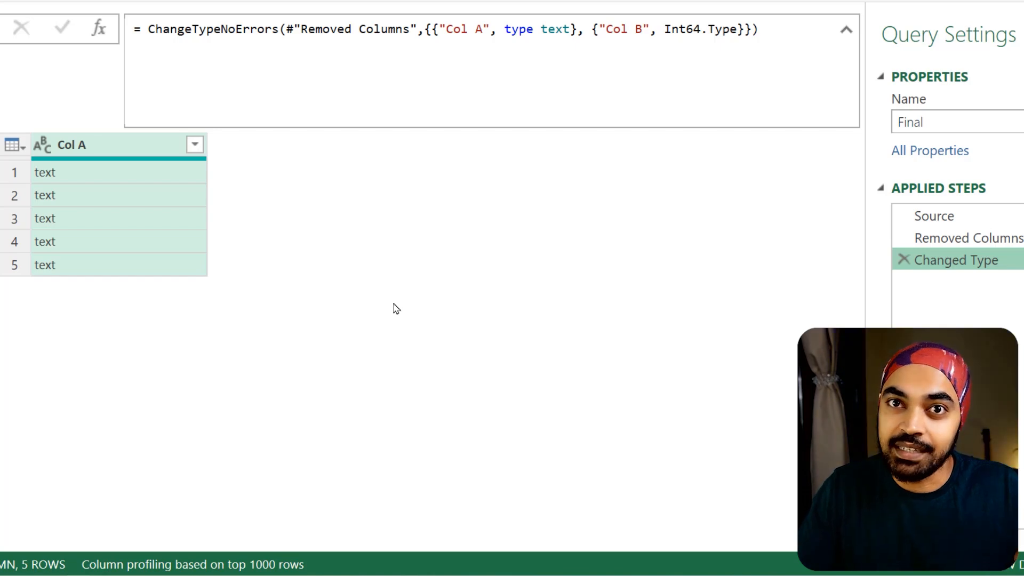
mouse_move(249, 33)
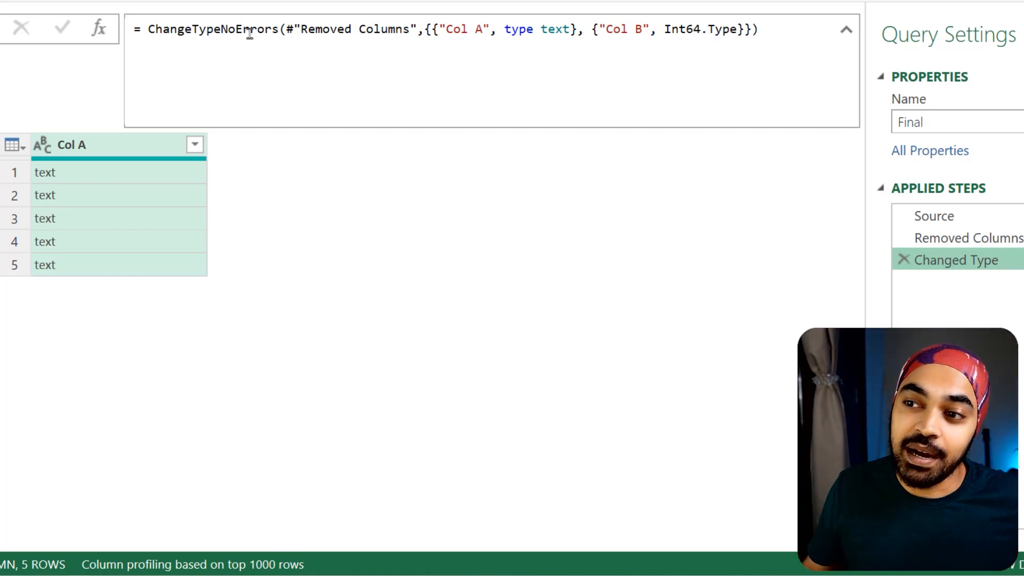